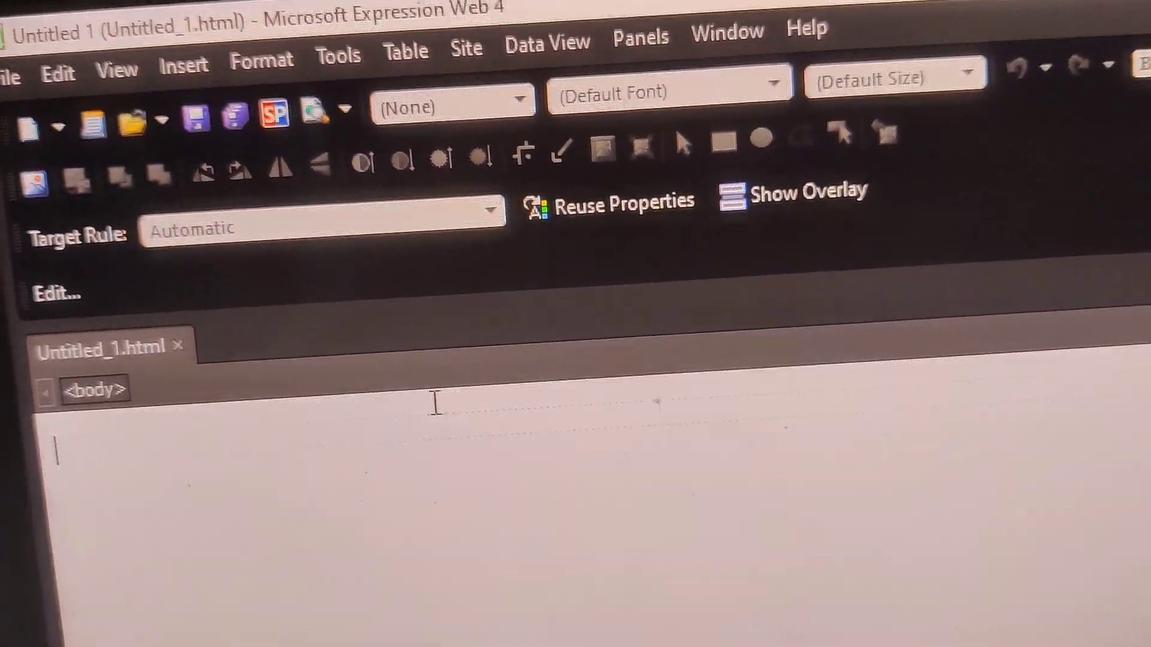
Open the View menu, then the Insert menu to browse insertable page content
left_click(118, 70)
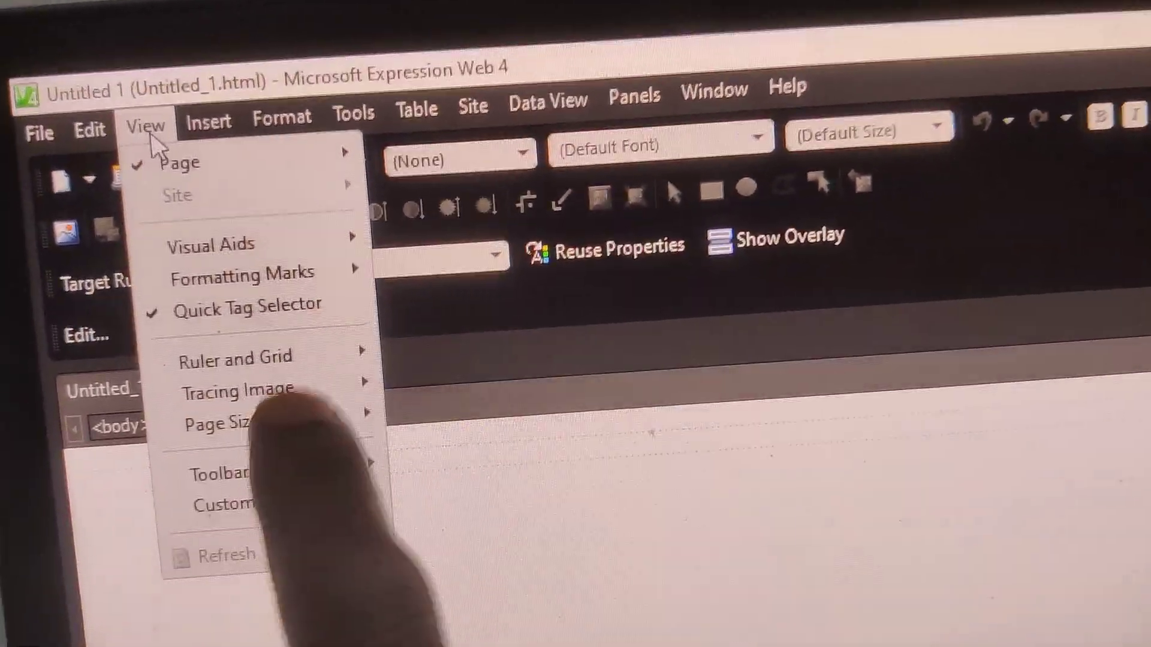
left_click(215, 72)
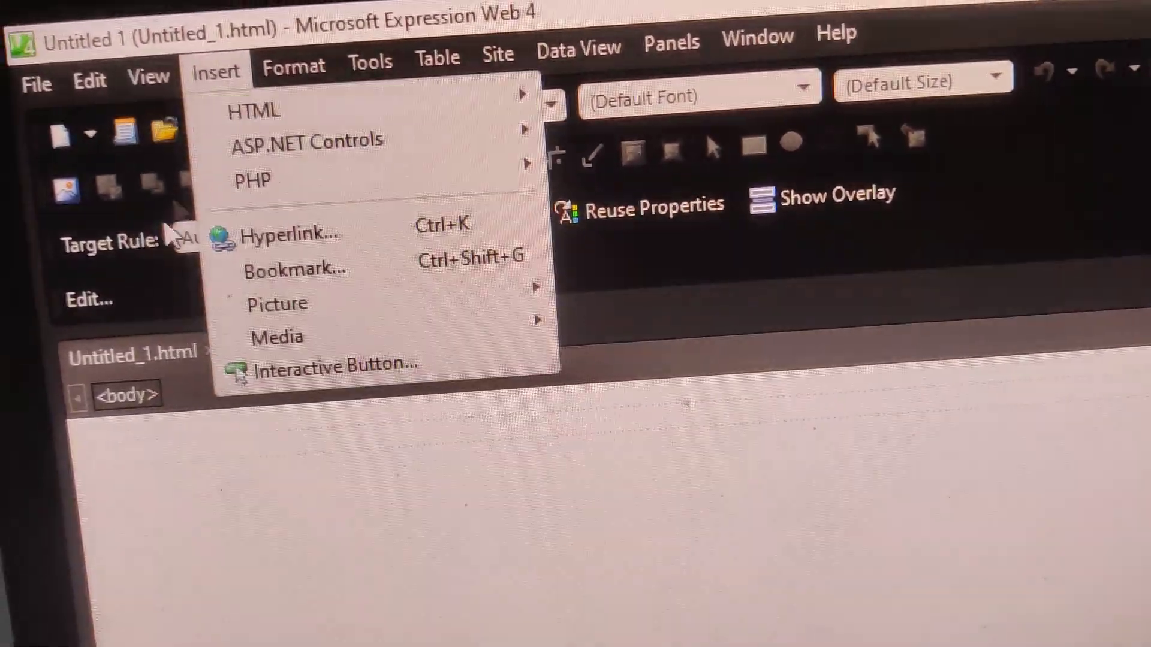
Open the View menu to reach the Page Size presets for the blank page
left_click(158, 63)
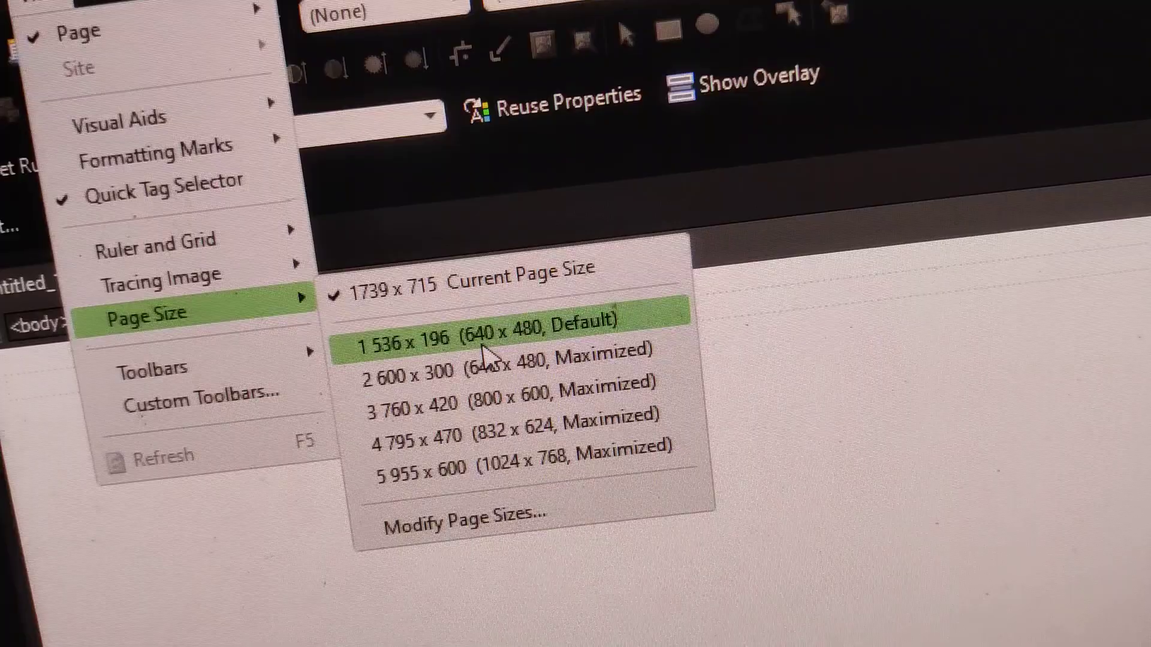
mouse_move(514, 389)
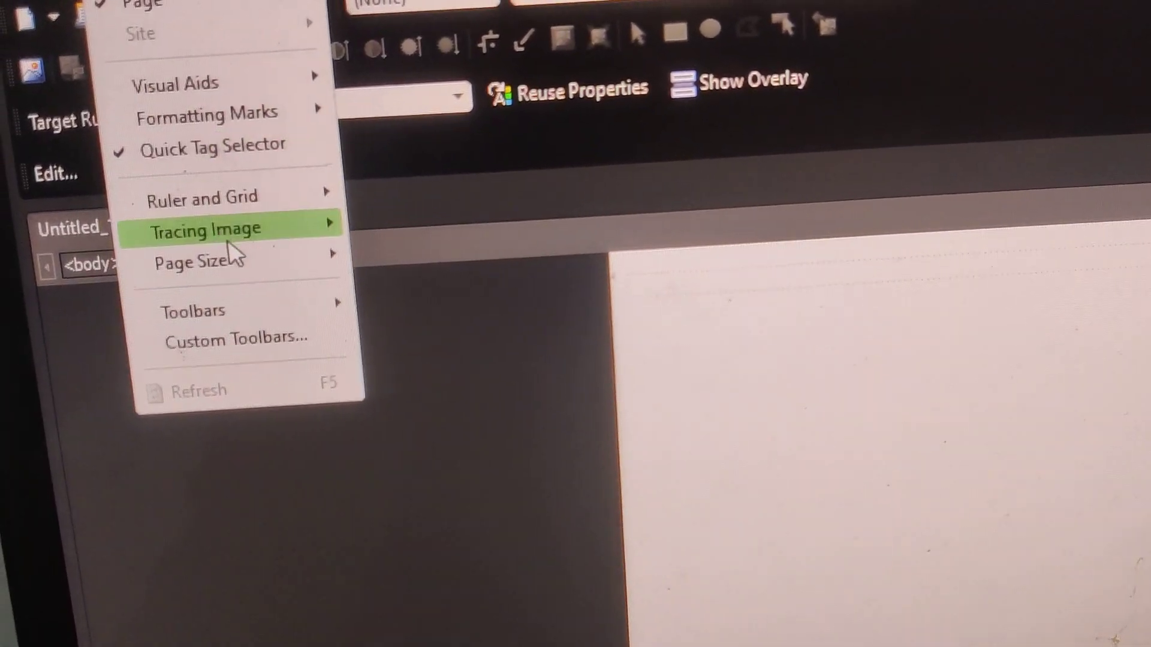
mouse_move(199, 262)
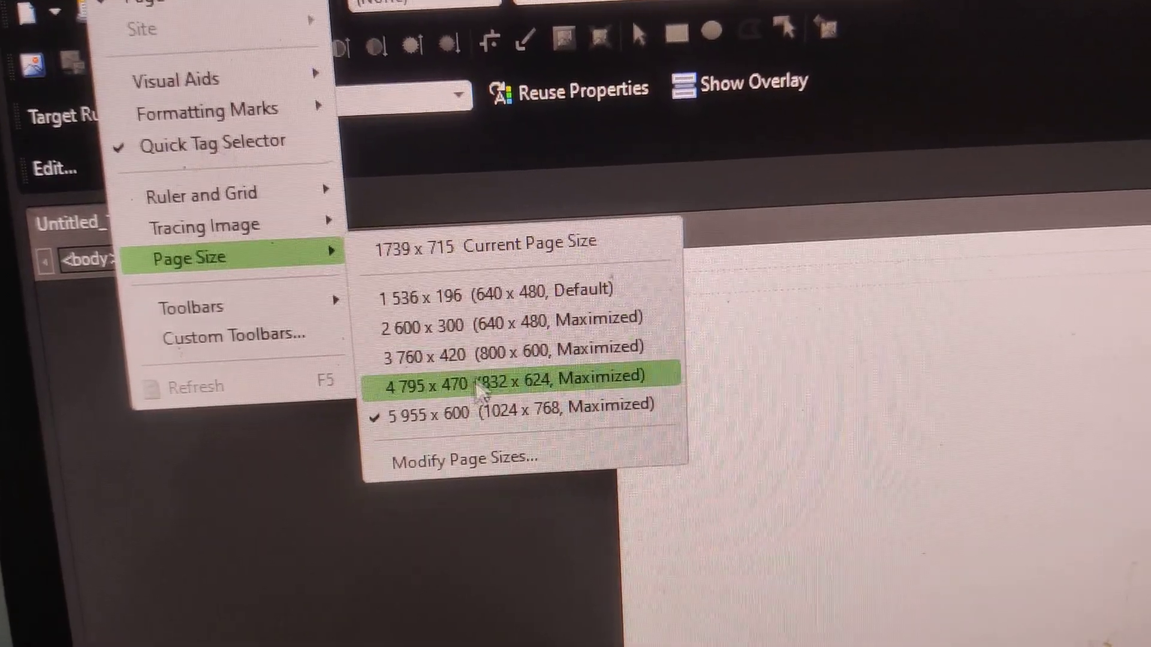
Open Modify Page Sizes and begin adding a new custom page size
left_click(507, 382)
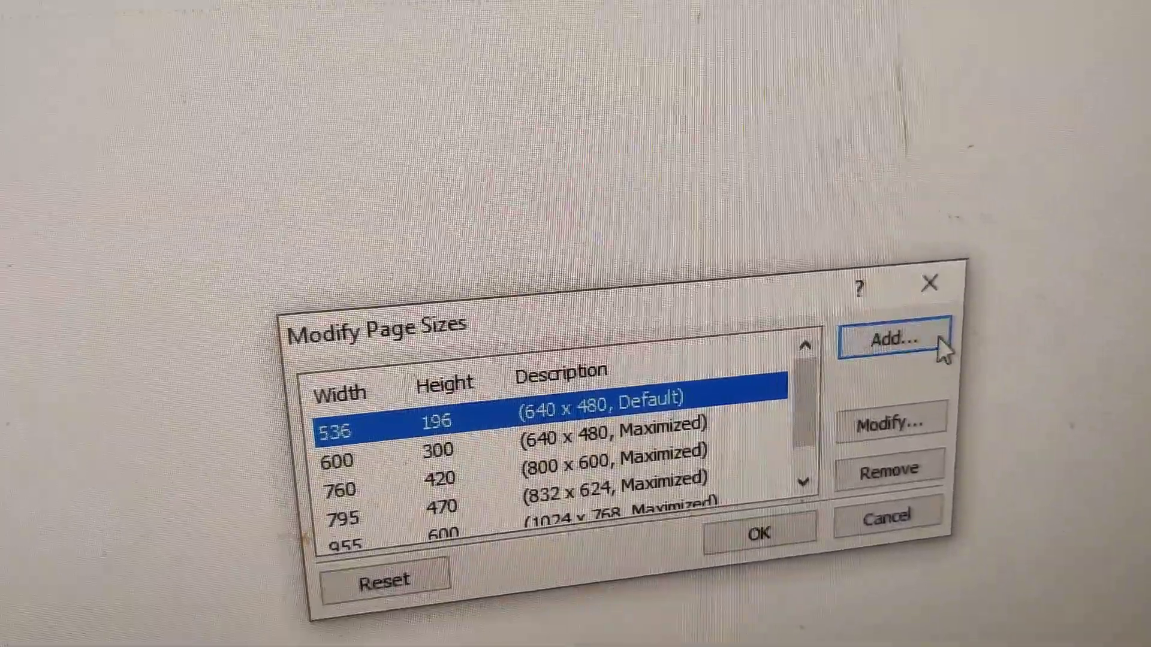
left_click(888, 338)
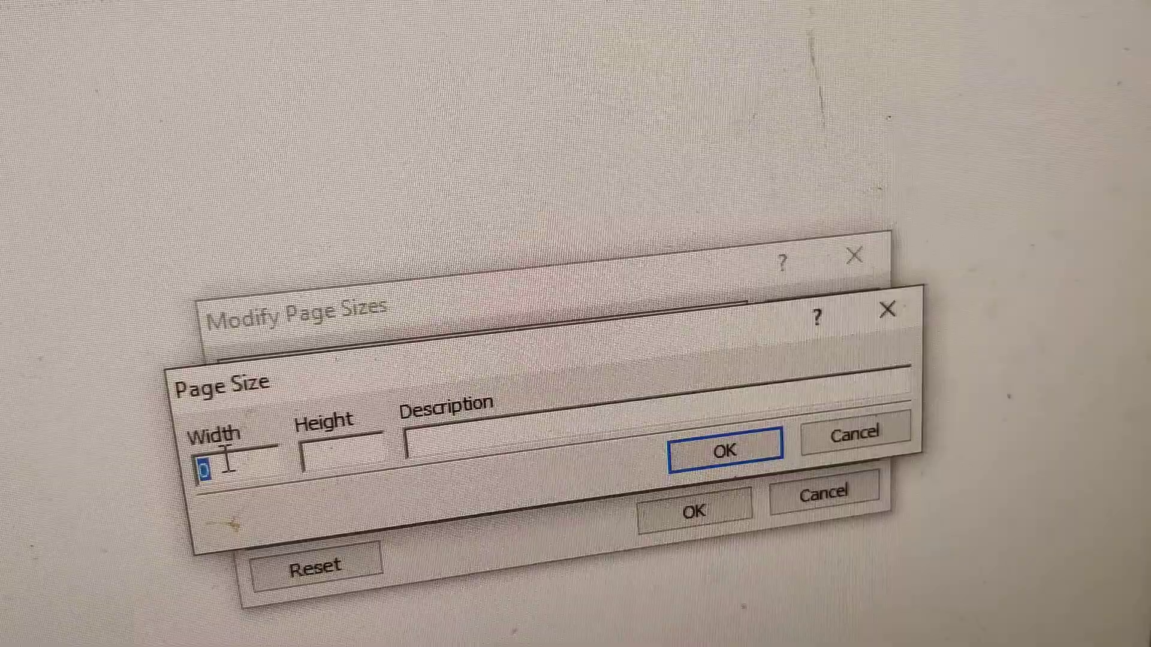